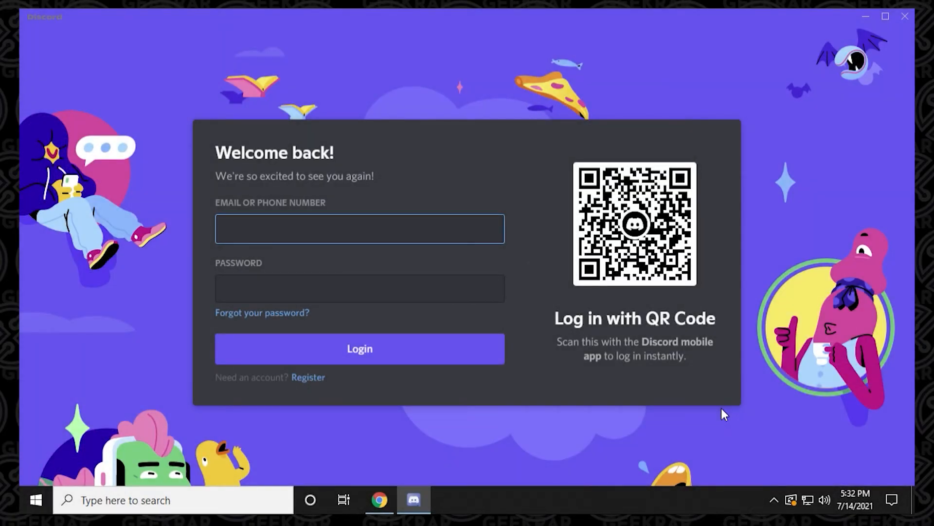
Close the Discord login window, leaving the app in the taskbar
click(359, 228)
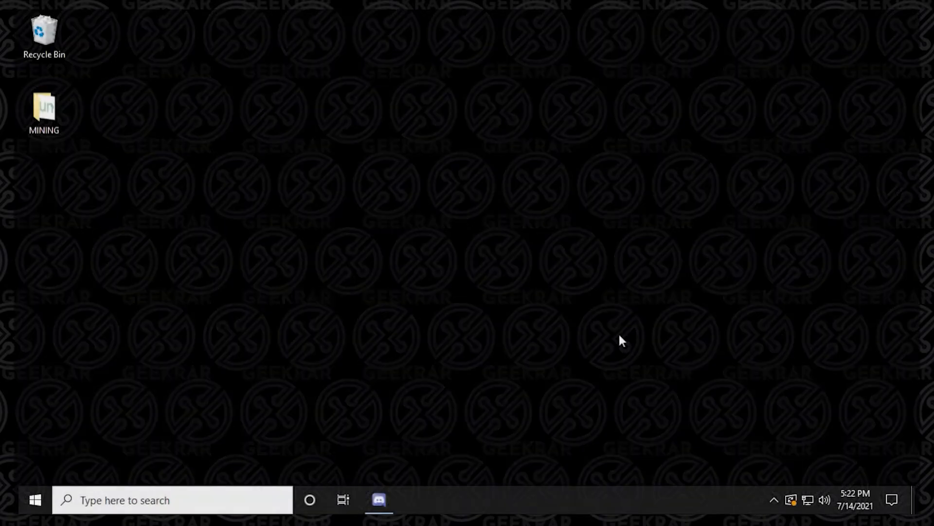
Launch Task Manager from the taskbar and scroll to the Discord background processes
click(379, 499)
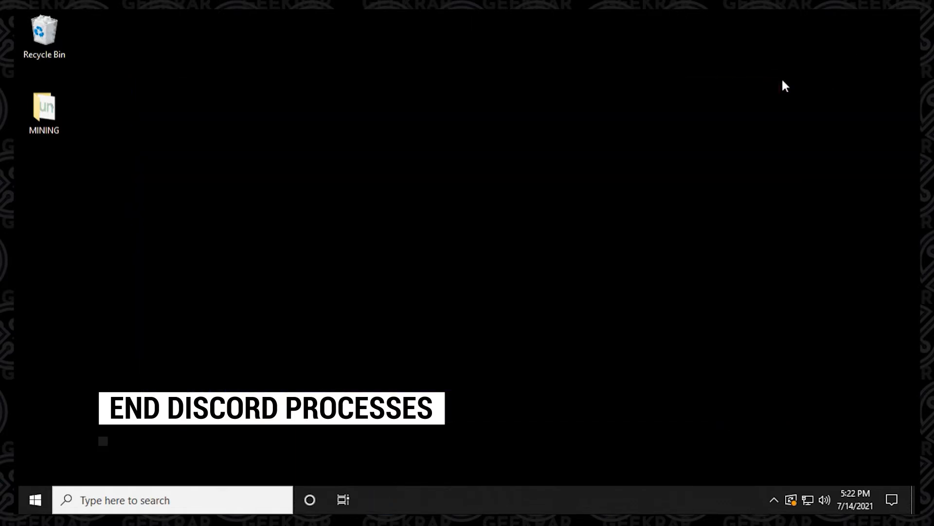
right_click(753, 500)
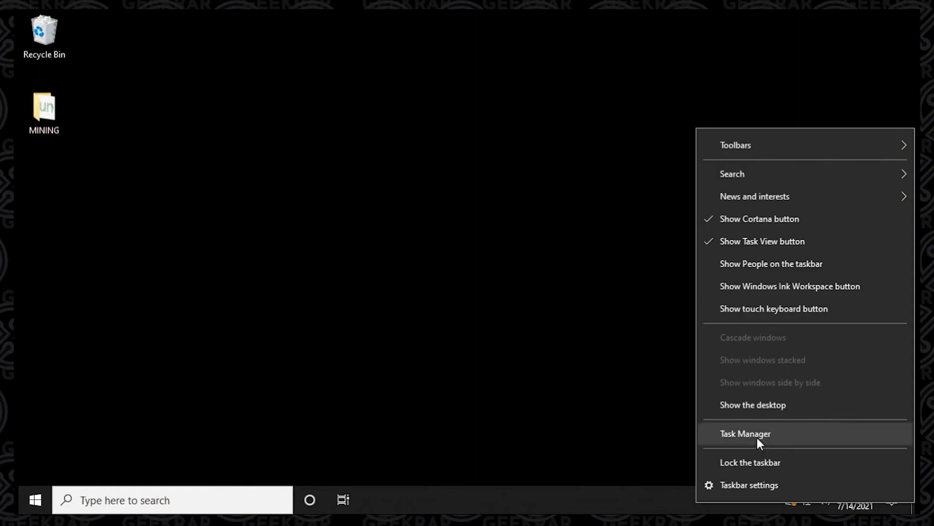
click(745, 433)
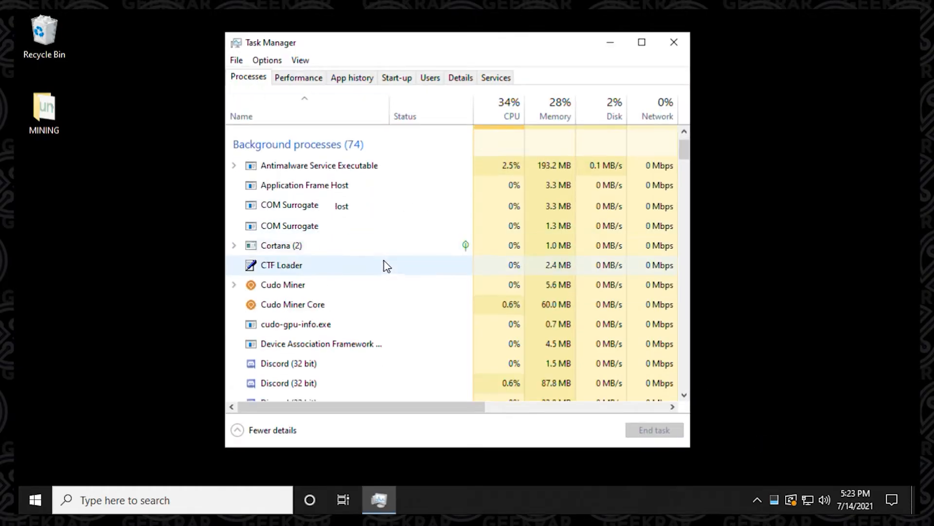
scroll(down, 3)
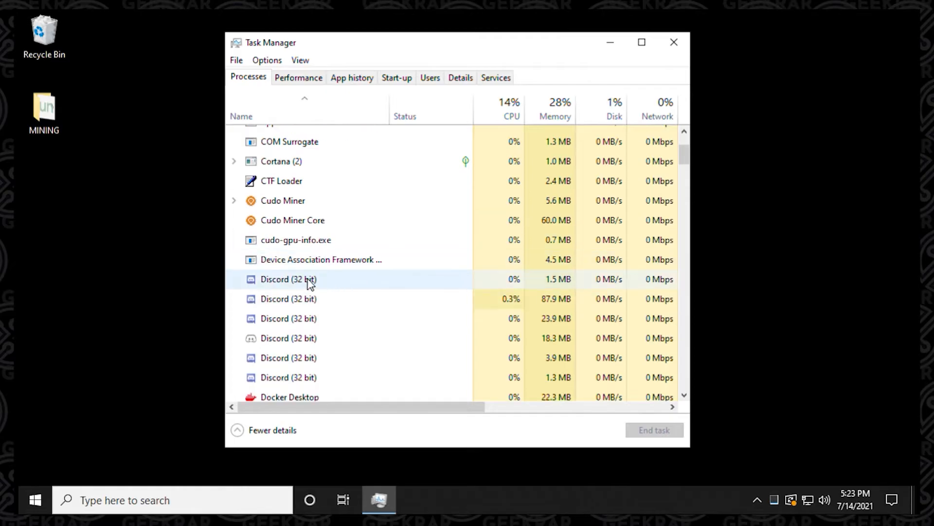
End each Discord (32 bit) process so none remain in the list
right_click(289, 280)
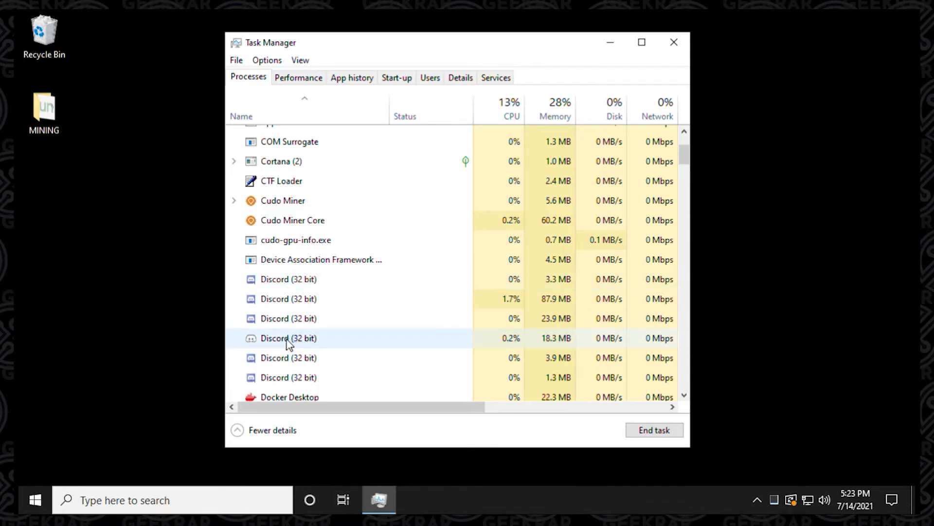
right_click(288, 338)
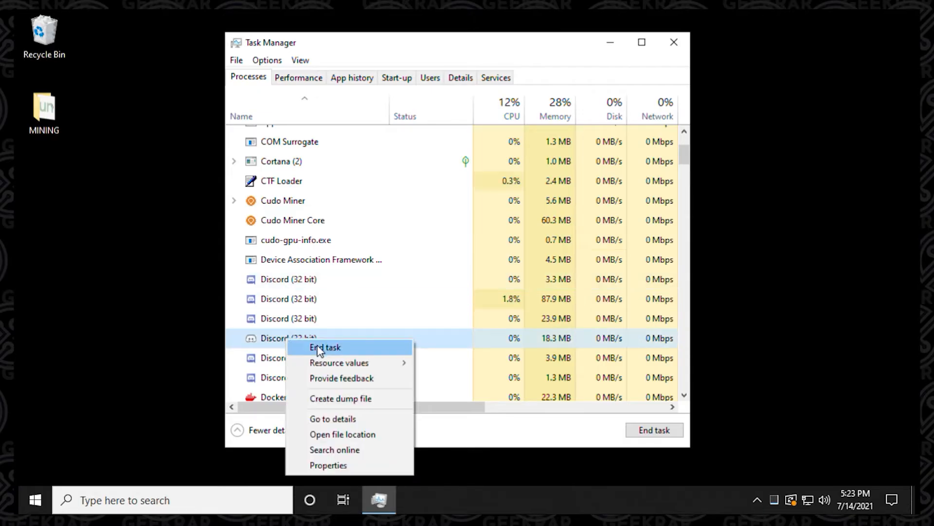
click(325, 347)
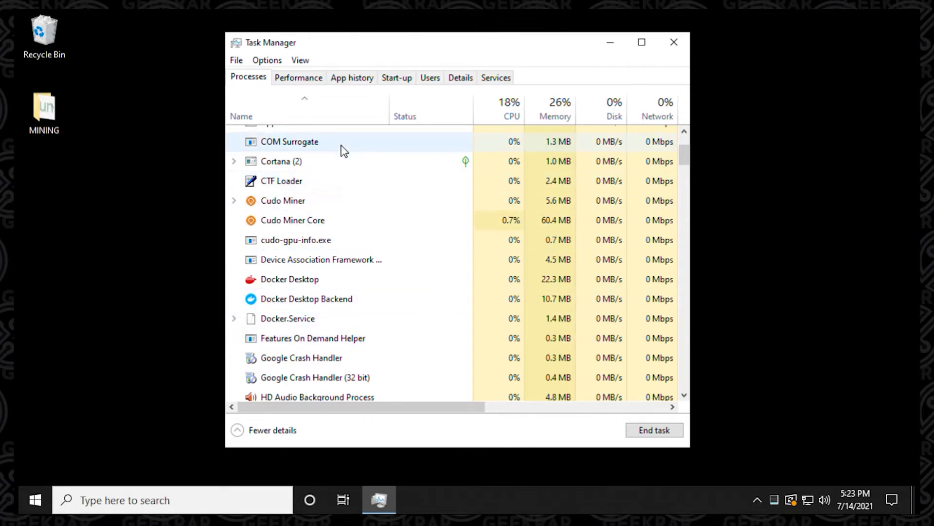
scroll(down, 3)
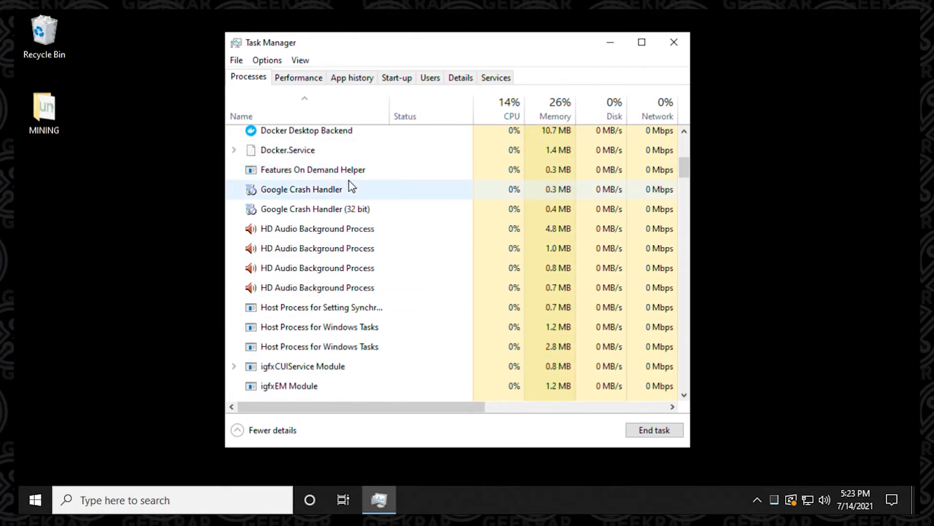
scroll(down, 3)
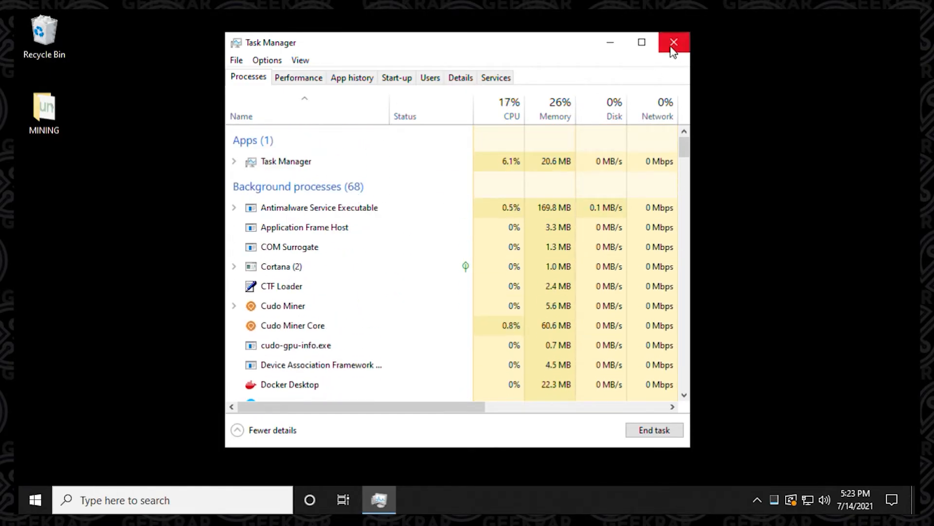
Close Task Manager and reach the Apps & features list in Windows Settings
click(674, 42)
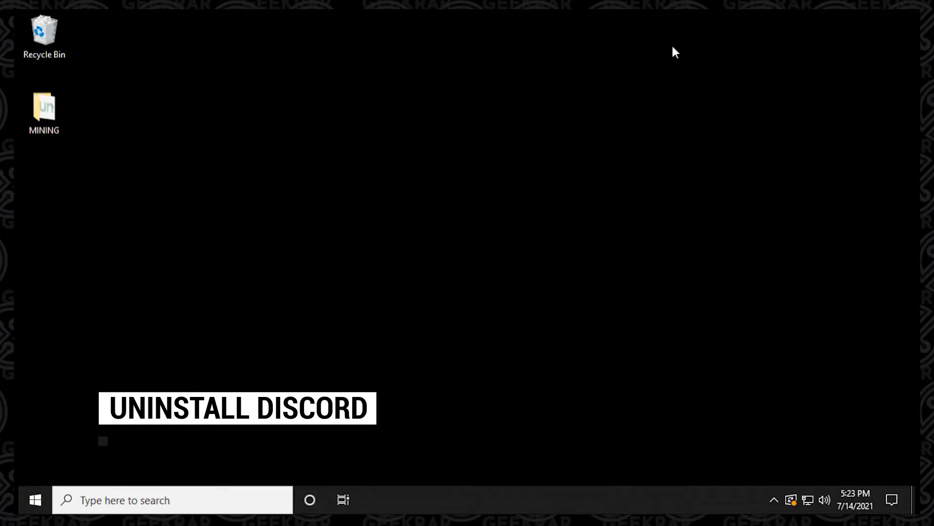
click(35, 499)
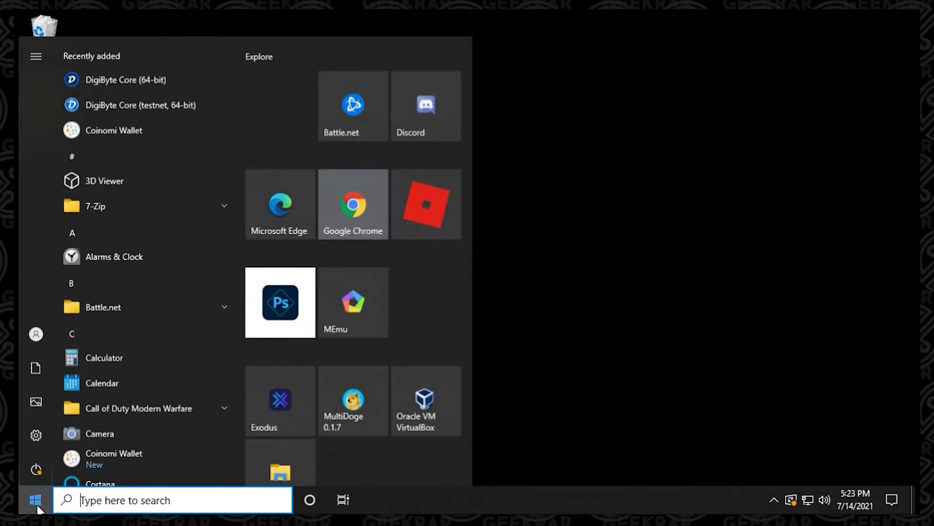
click(35, 436)
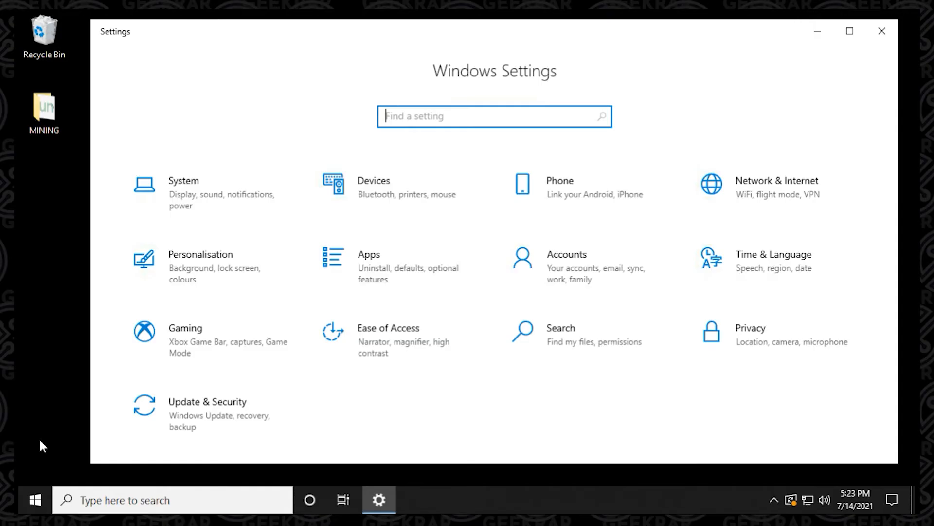
click(369, 254)
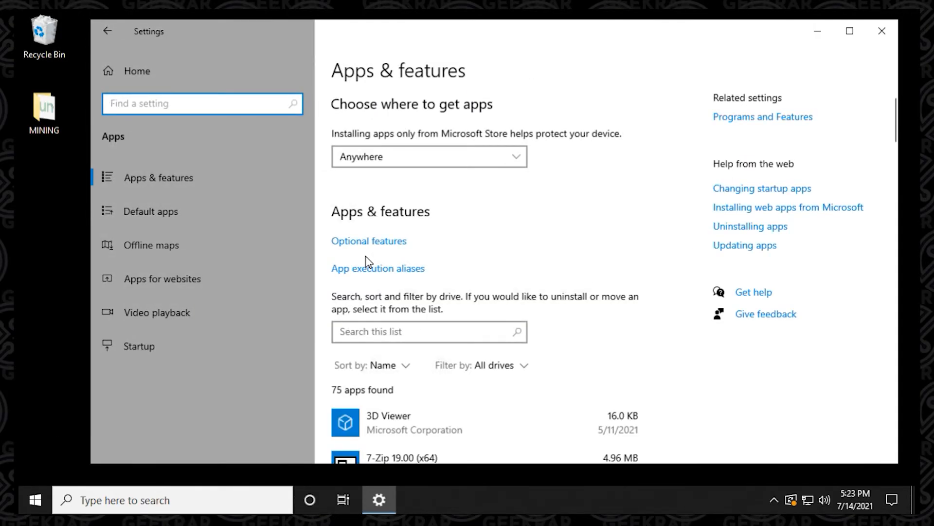
Search 'discord' in installed apps and uninstall Discord, confirming the removal
click(428, 330)
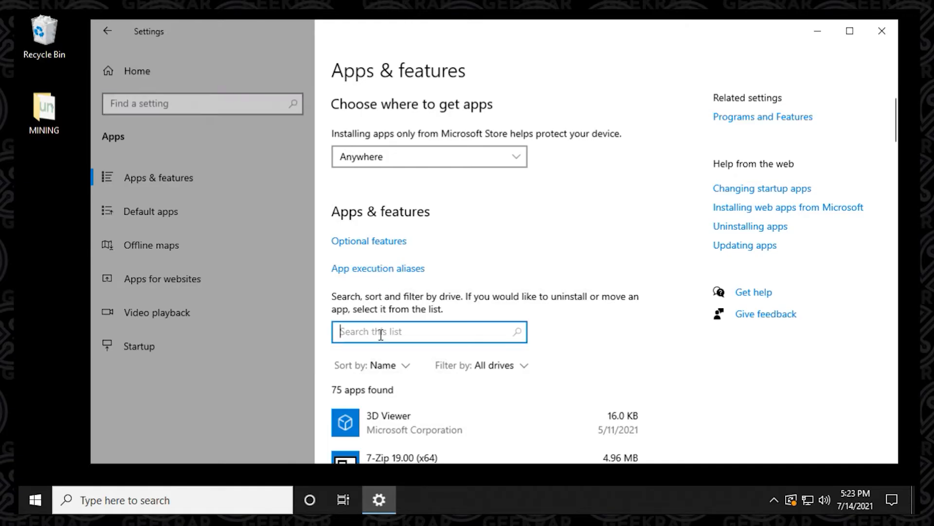
text(disco)
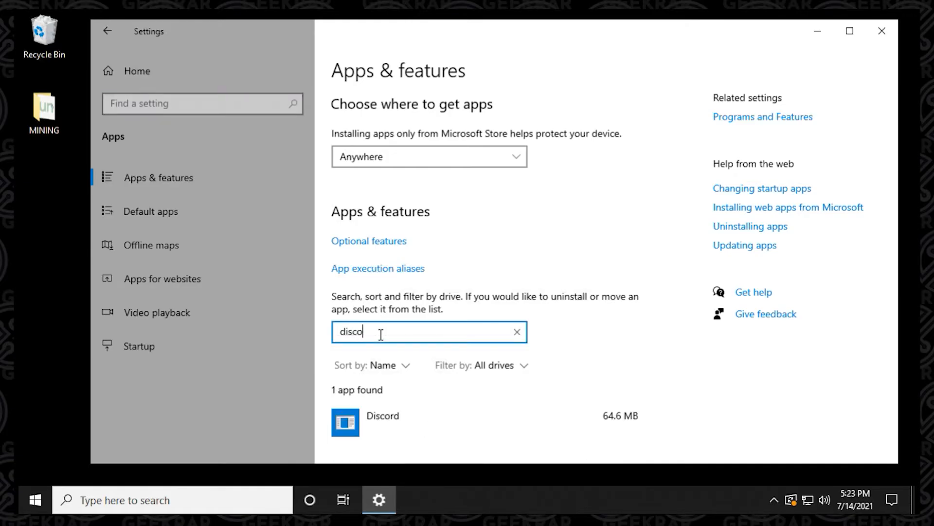
text(rd)
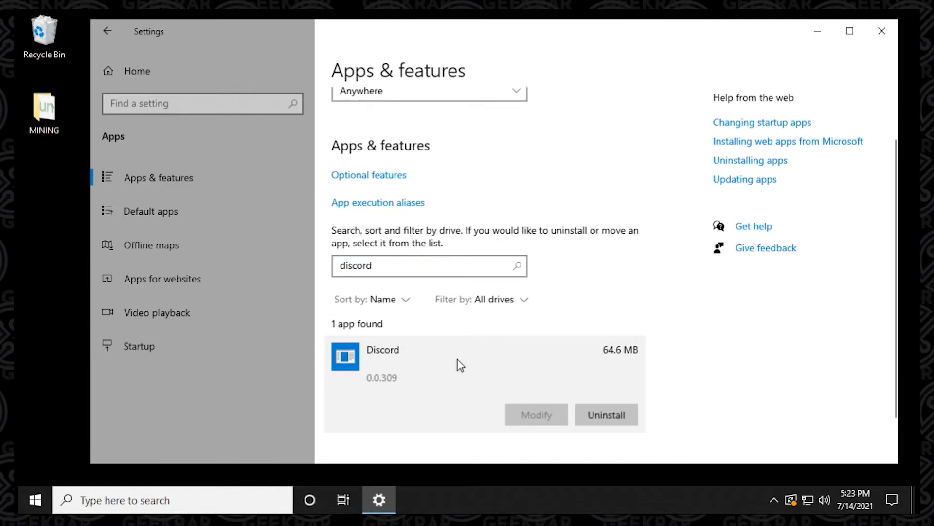
click(605, 414)
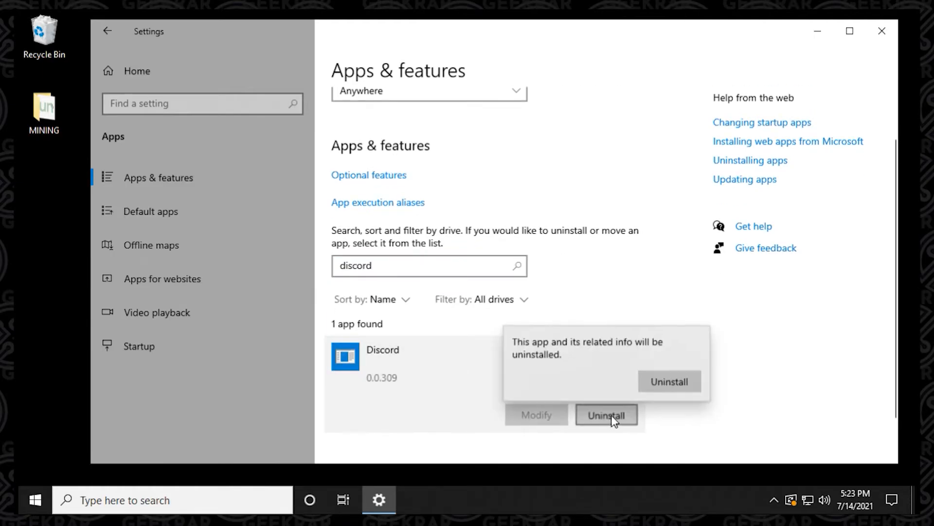
click(669, 381)
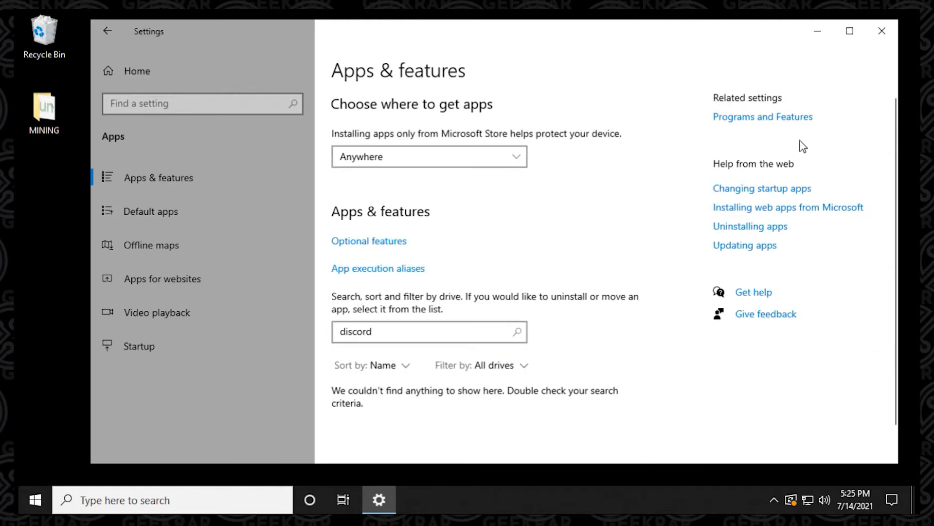
click(34, 499)
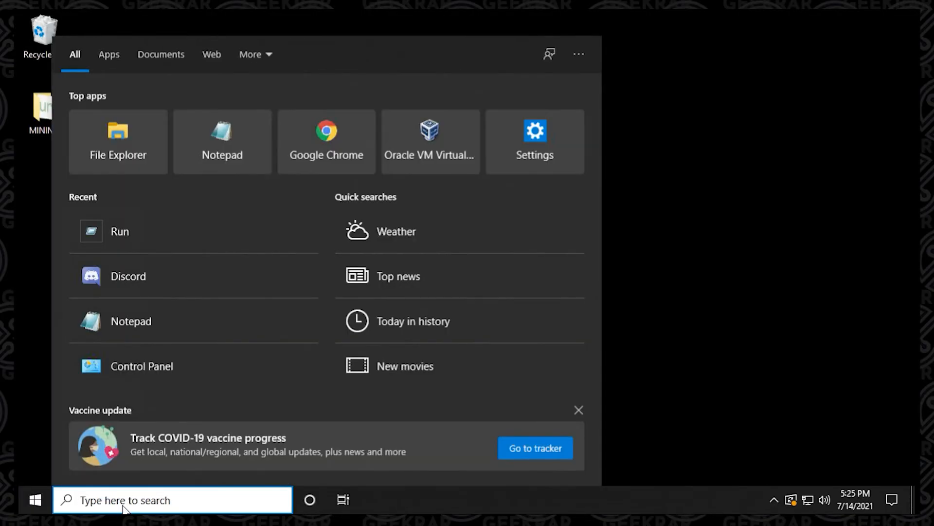
Run Command Prompt as administrator from search, answering Yes to the UAC prompt
text(cmd)
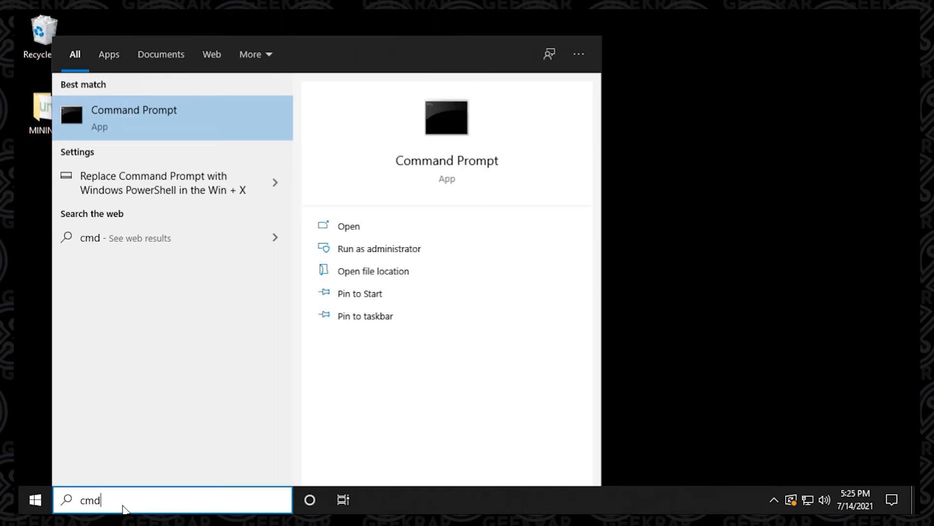
mouse_move(172, 133)
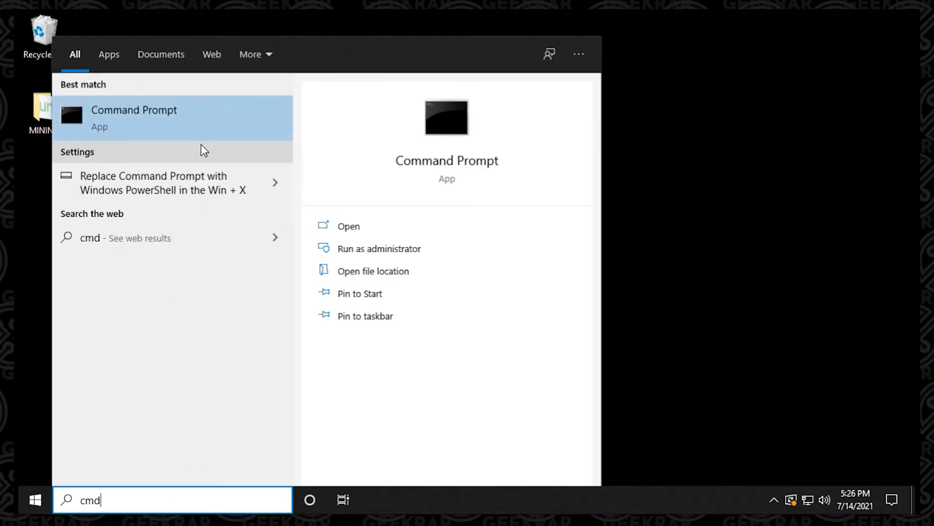
click(378, 249)
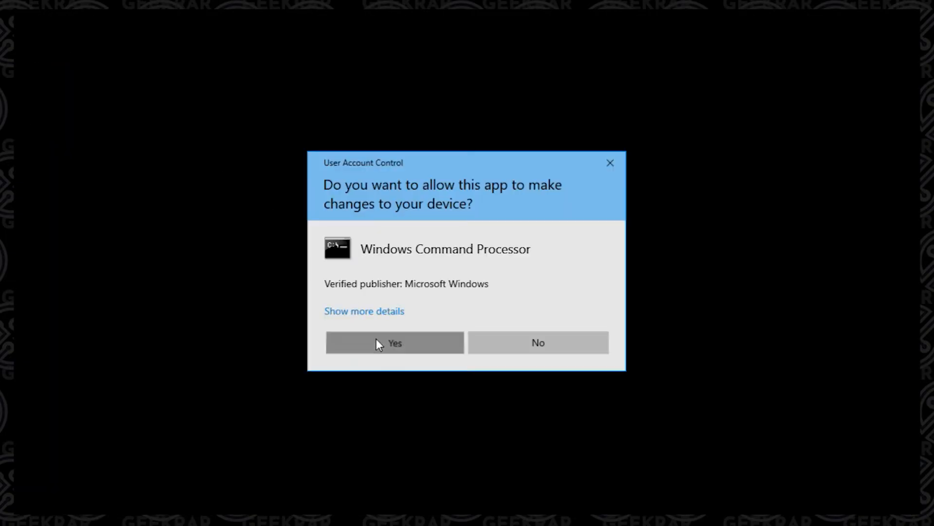
click(395, 341)
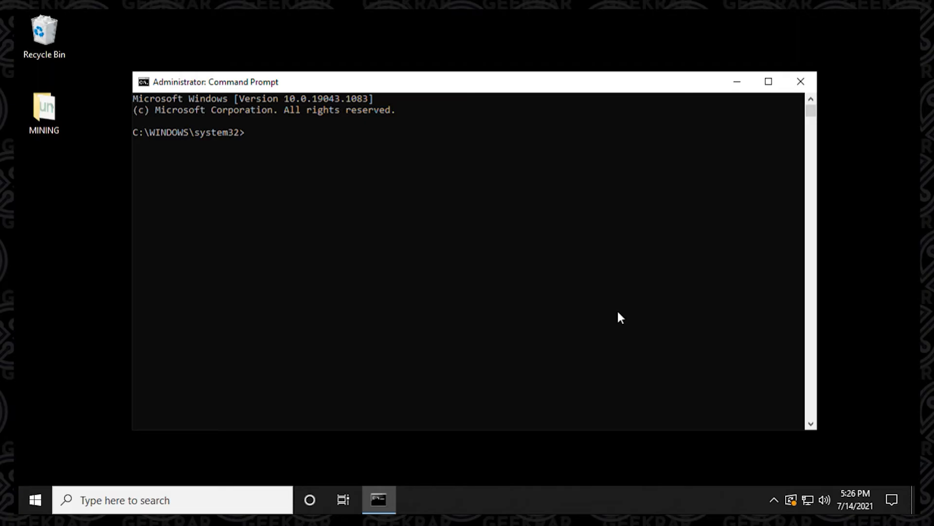
Run gpupdate /force until both policy updates complete, then close the window
text(gp)
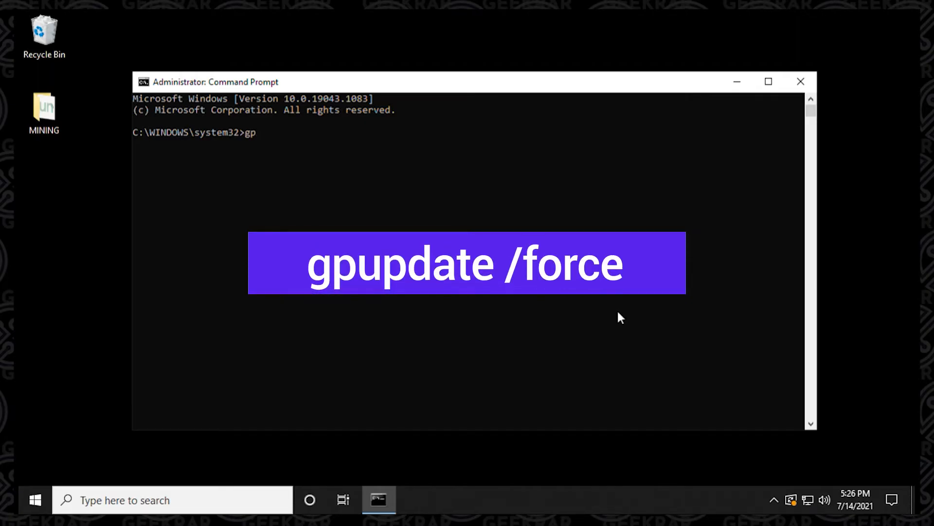
text(pad)
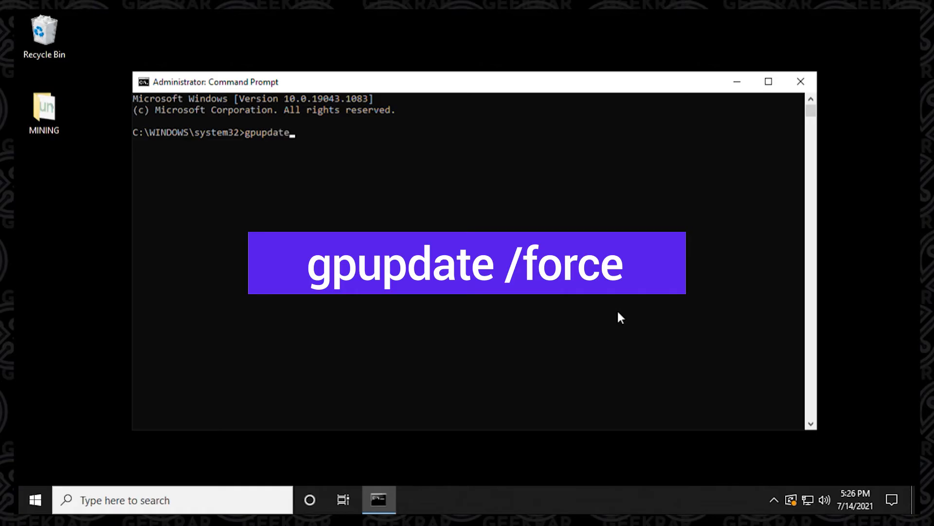
text(/force)
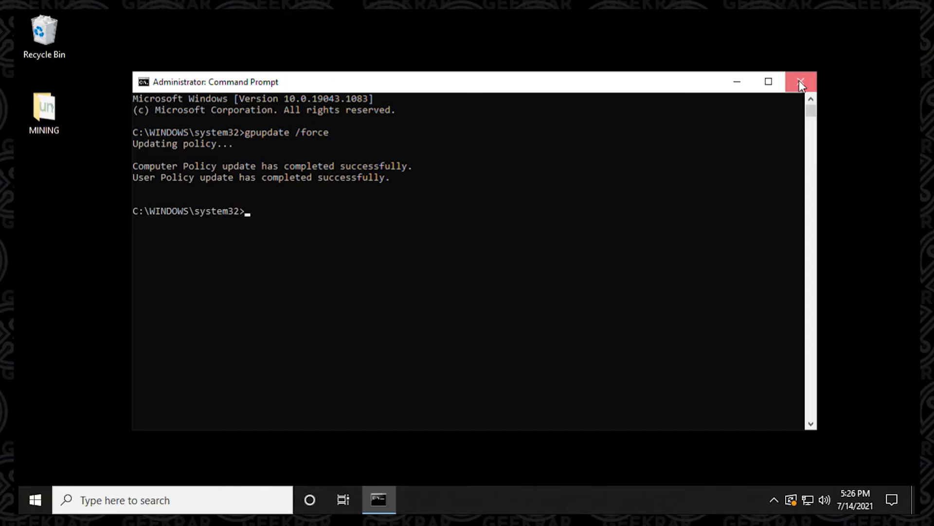
click(801, 82)
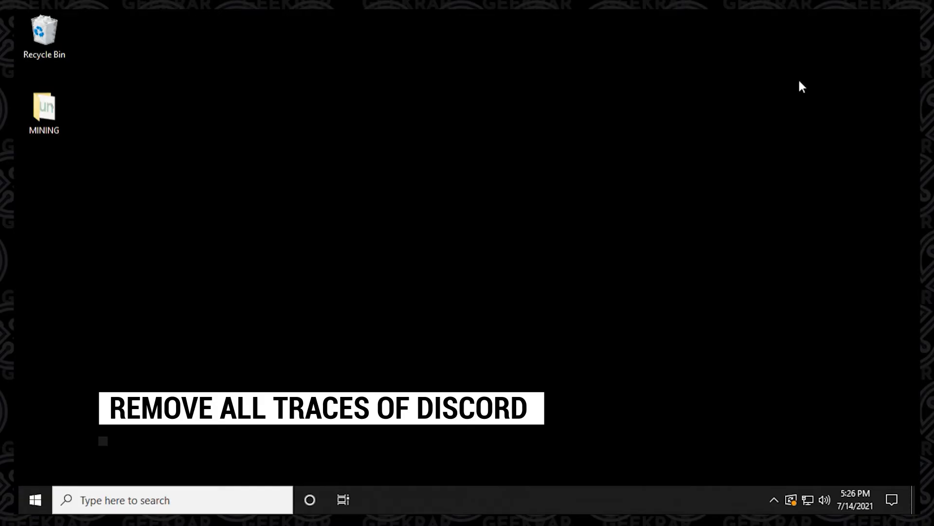
Open %appdata% via Run and select the discord folder in Roaming
text(run)
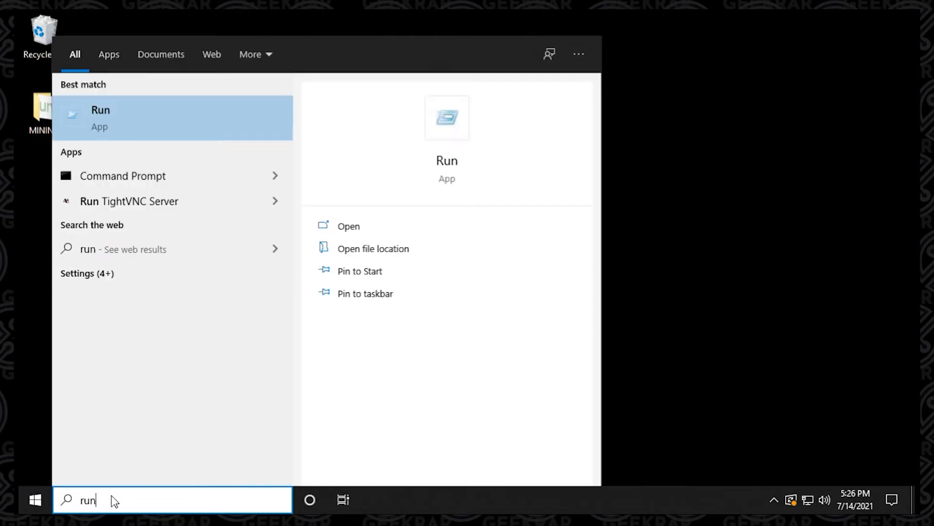
click(100, 118)
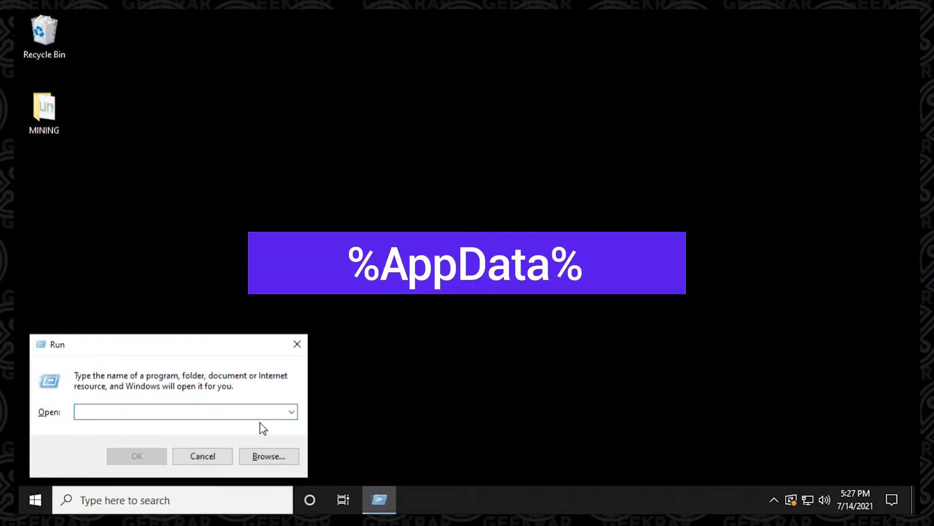
text(%appdata%)
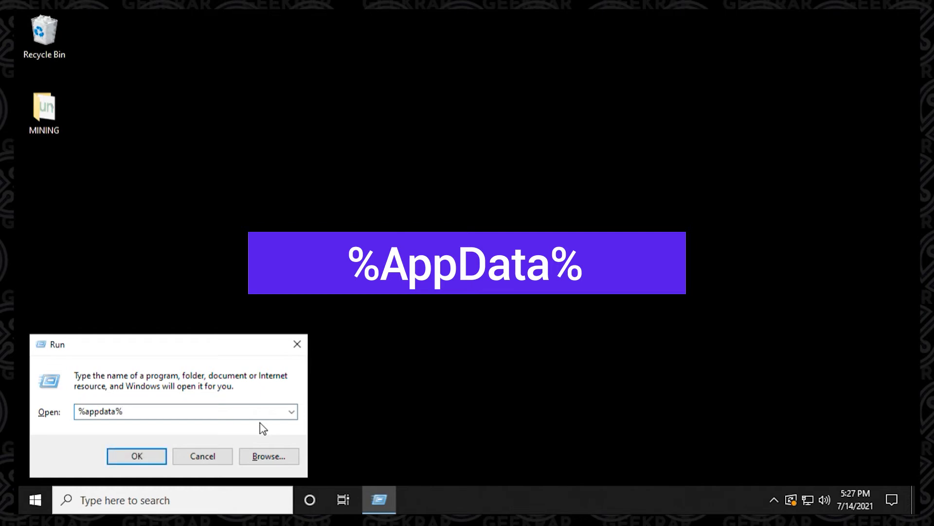
click(137, 456)
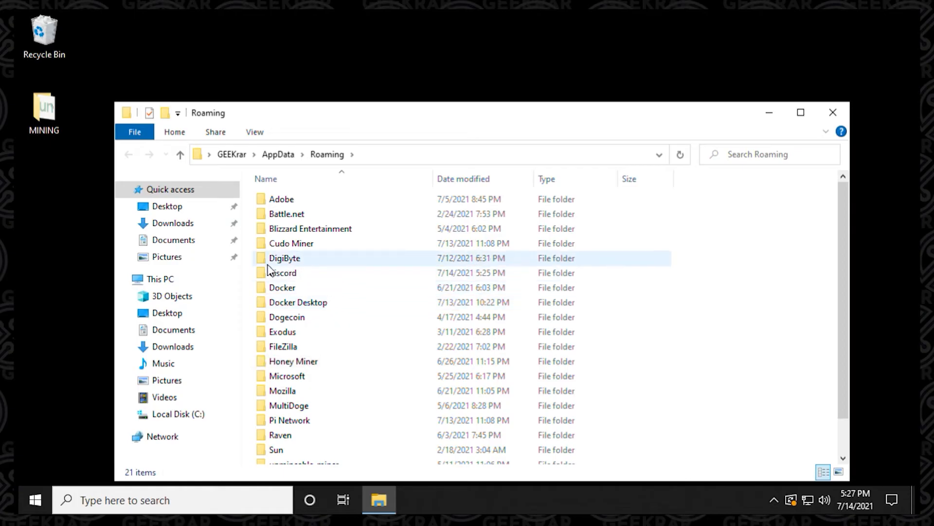
click(283, 273)
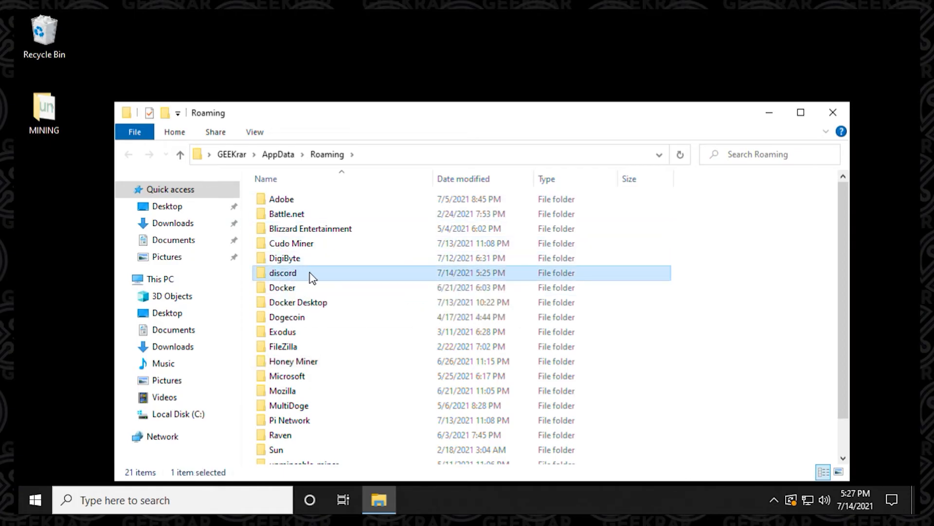
mouse_move(365, 291)
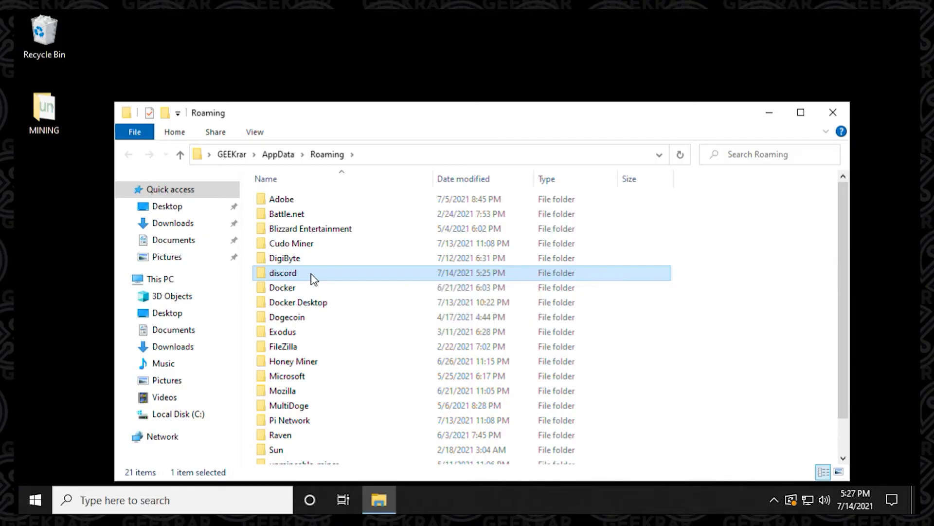
mouse_move(386, 450)
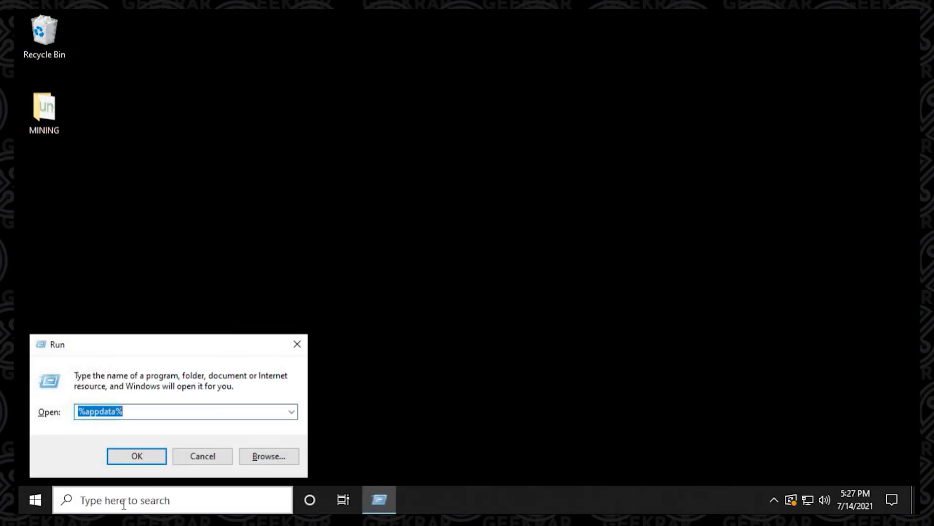
Open %localappdata% via Run and delete its Discord folder
text(%locala)
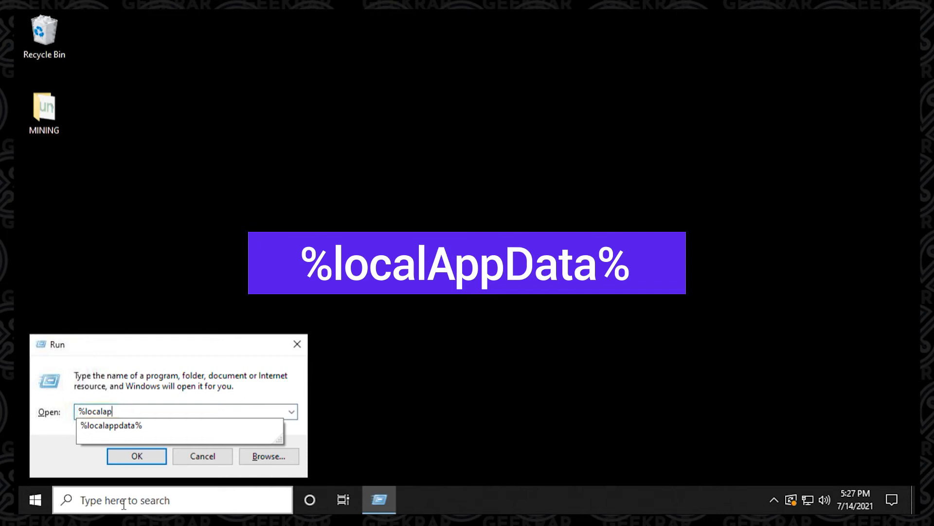
text(pdar)
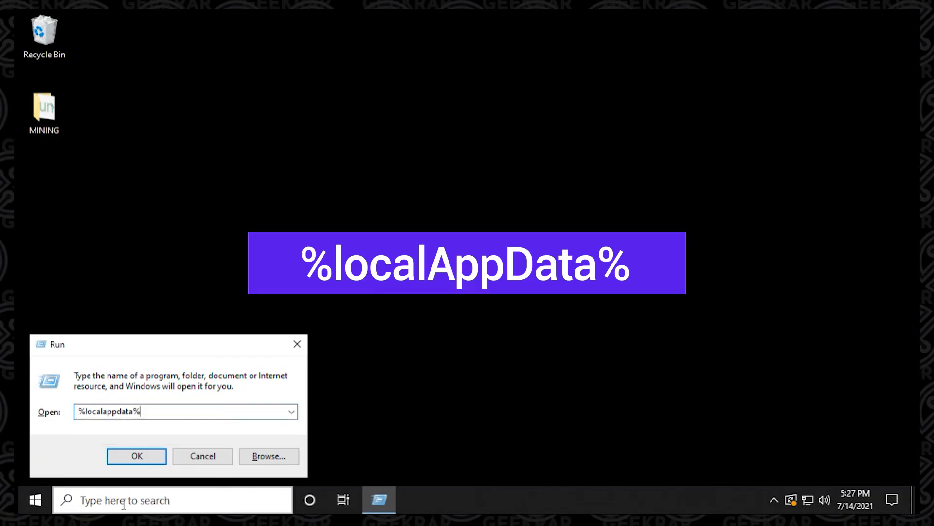
click(136, 456)
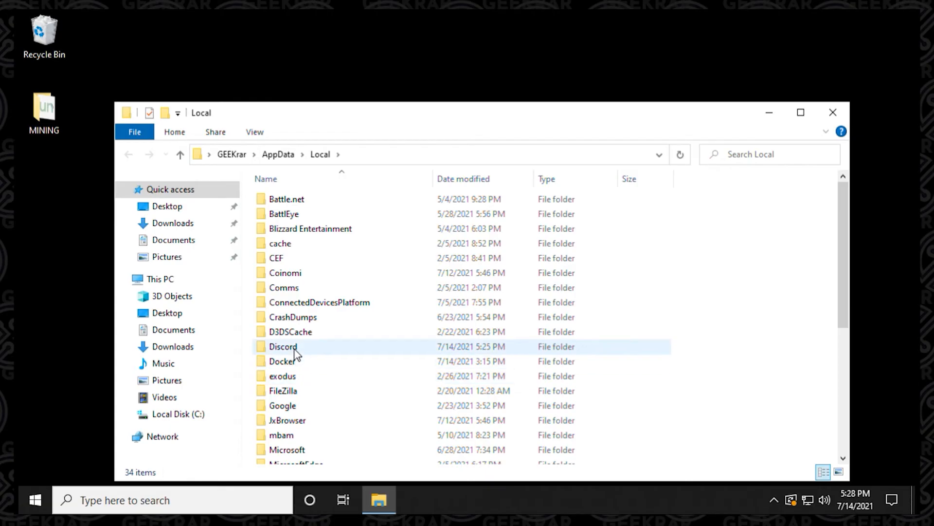
click(283, 346)
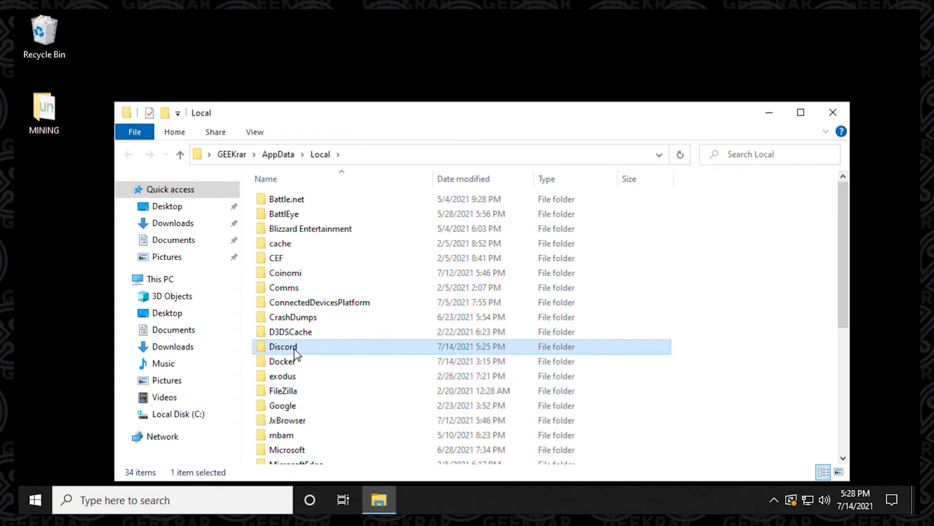
right_click(284, 346)
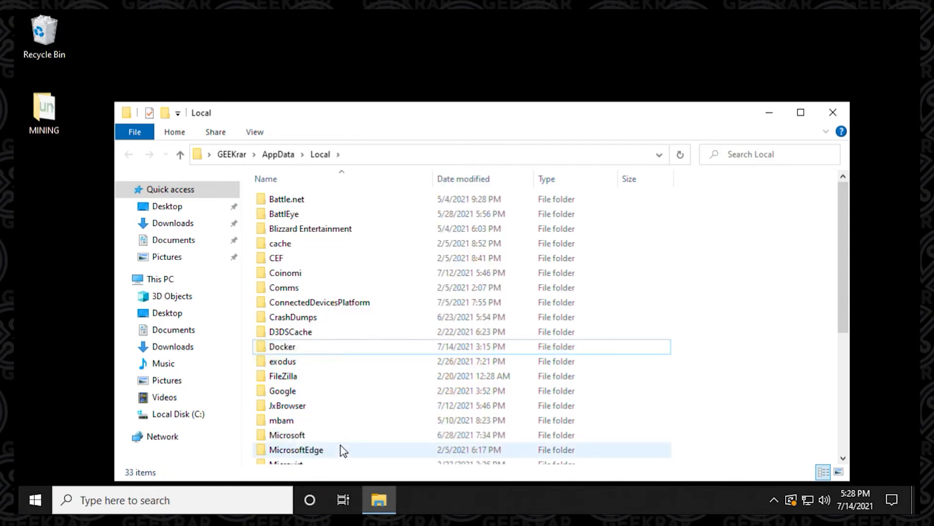
mouse_move(548, 334)
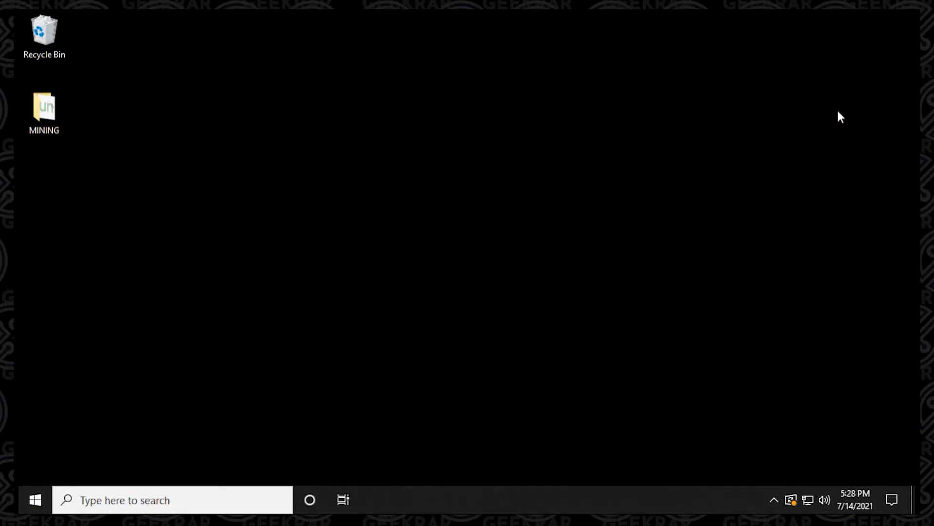
Empty the two Discord items from the Recycle Bin, confirming permanent deletion
double_click(44, 30)
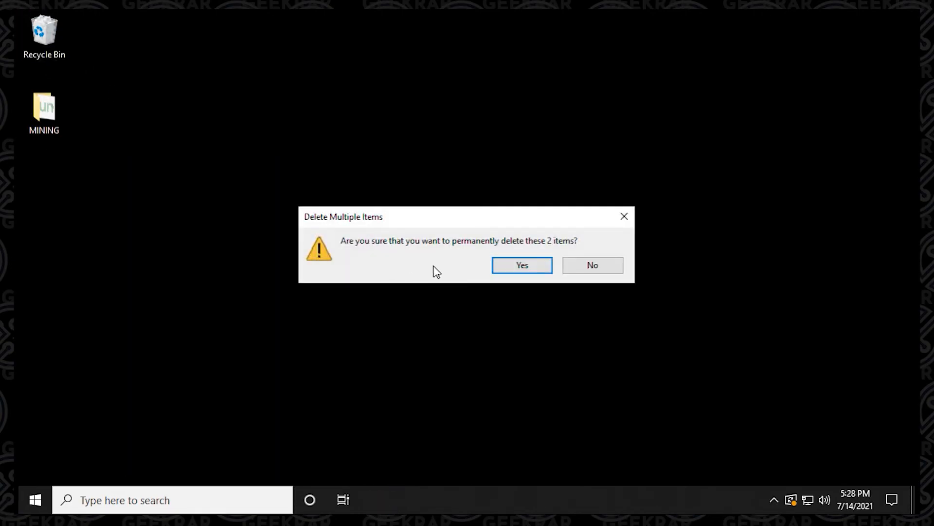
click(521, 265)
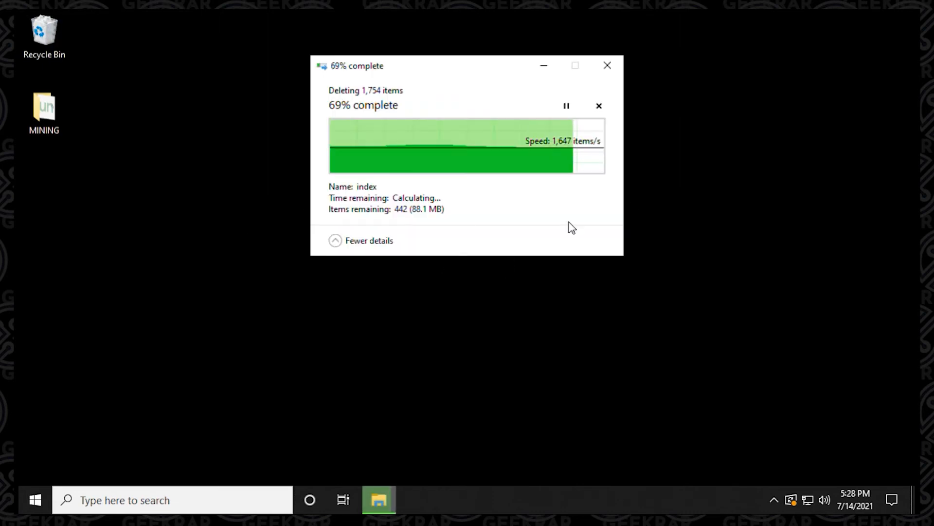
click(34, 500)
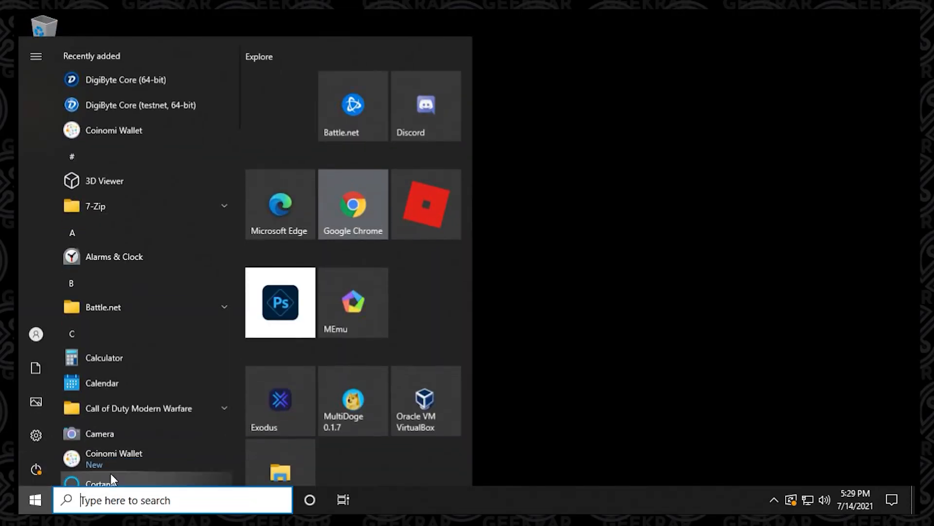
Restart the PC from the Start power menu and sign back in
click(35, 469)
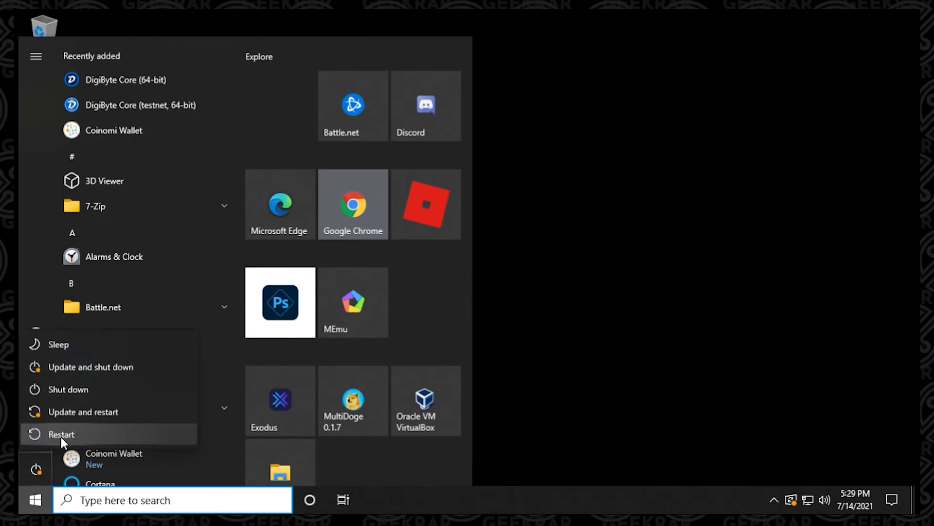
click(60, 435)
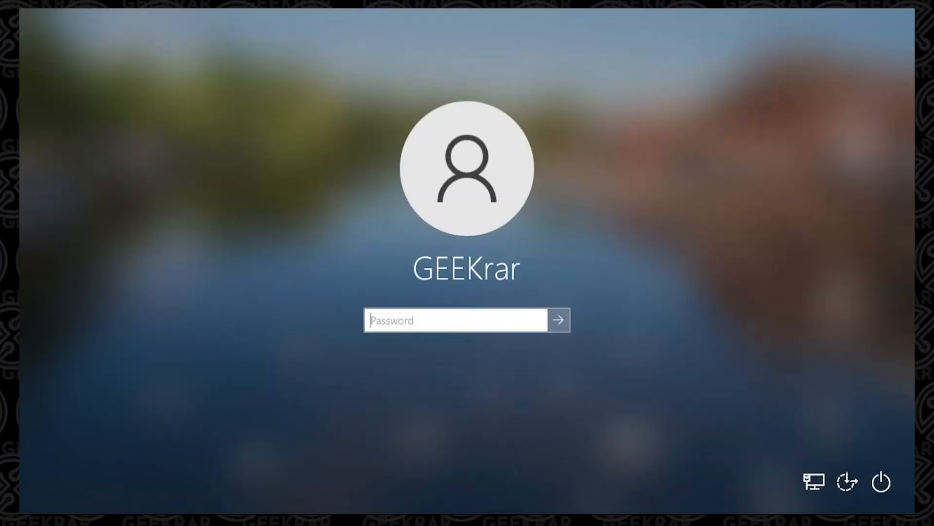
click(559, 320)
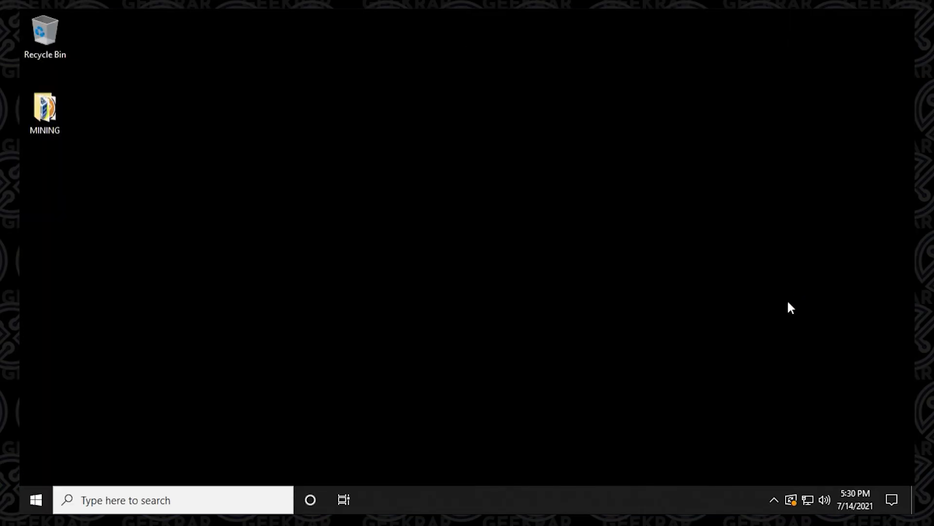
Visit discord.com in Chrome and choose Download for Windows
click(379, 500)
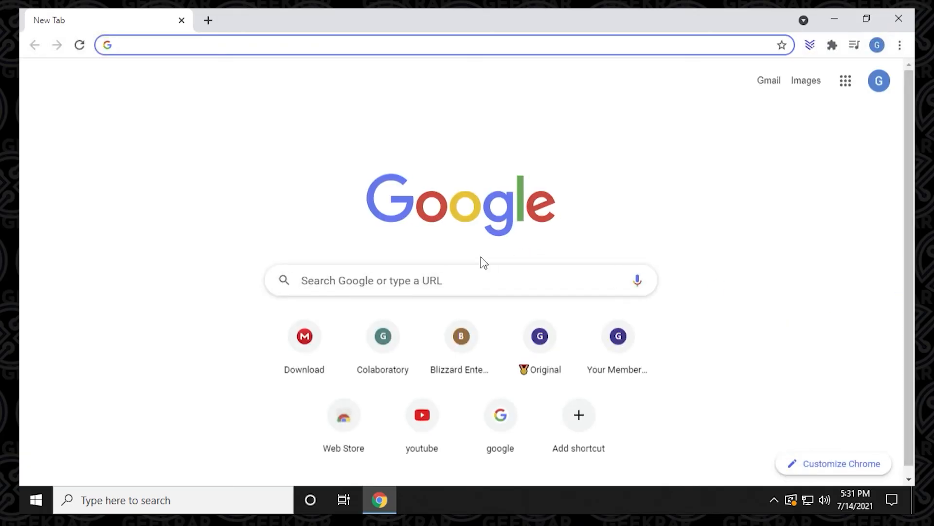
text(discorda)
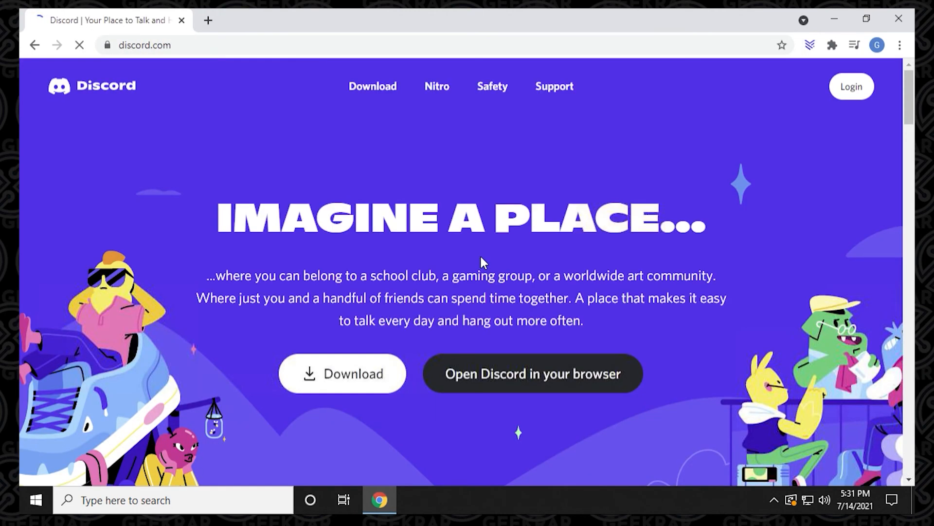
mouse_move(342, 374)
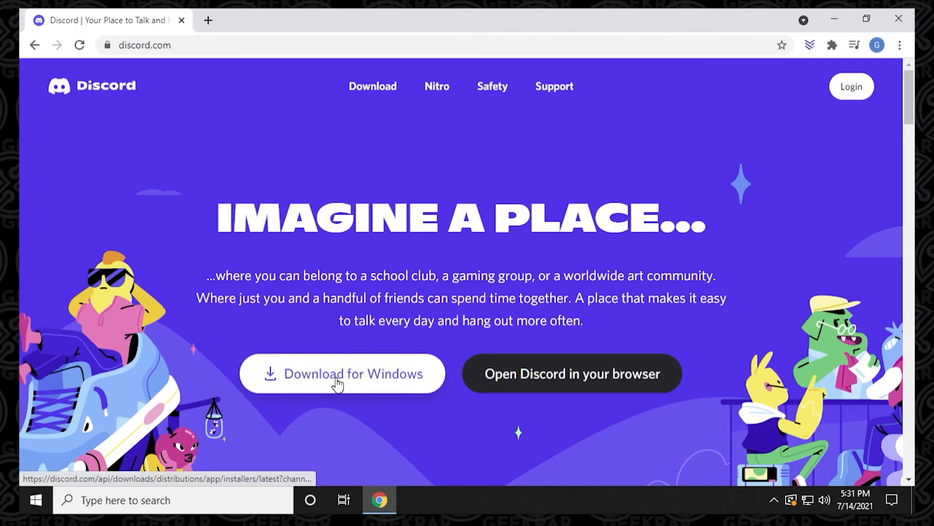
click(341, 373)
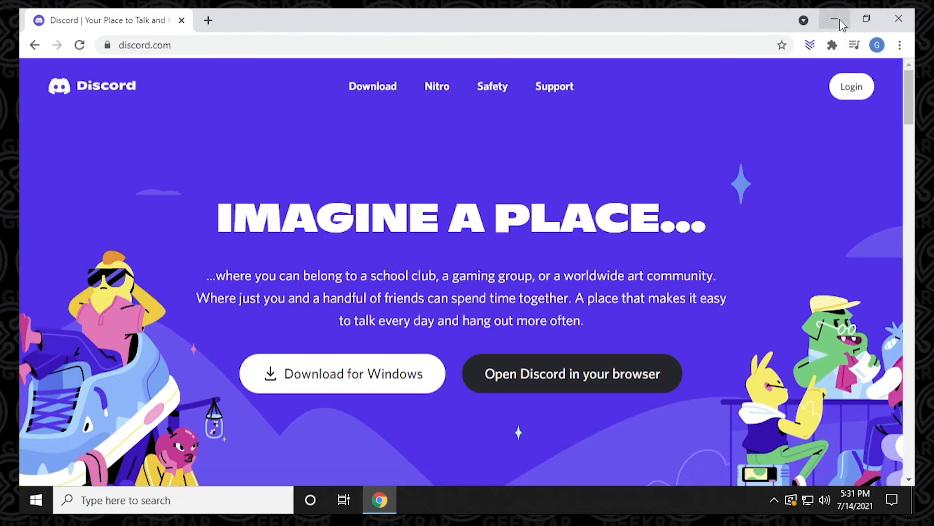
Install the downloaded DiscordSetup and place the caret in the login window's email field
click(834, 18)
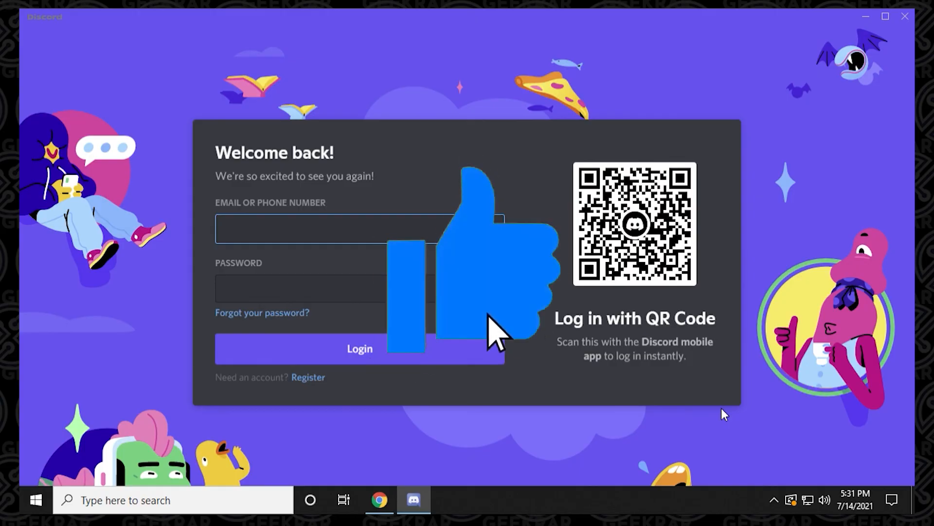
click(359, 228)
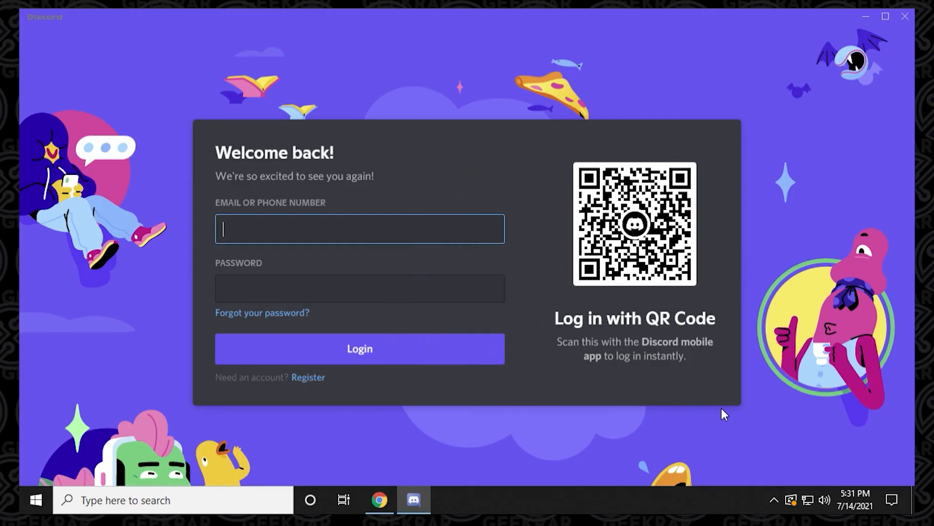